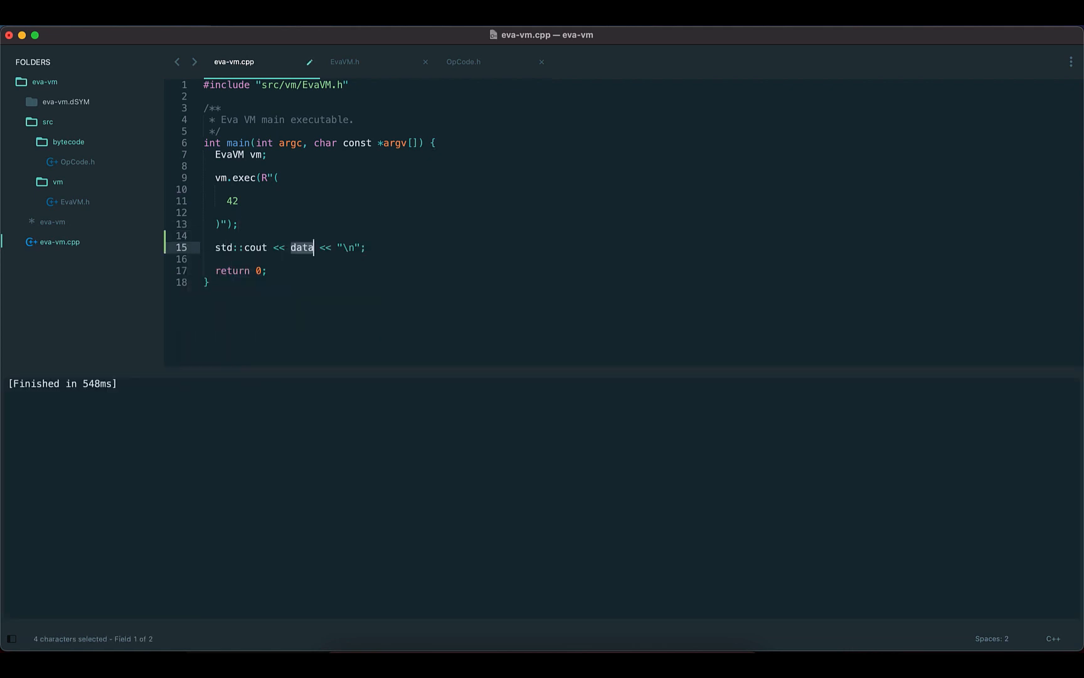
- Replace the data printout in main with std::cout << "All done!\n"
type("\"")
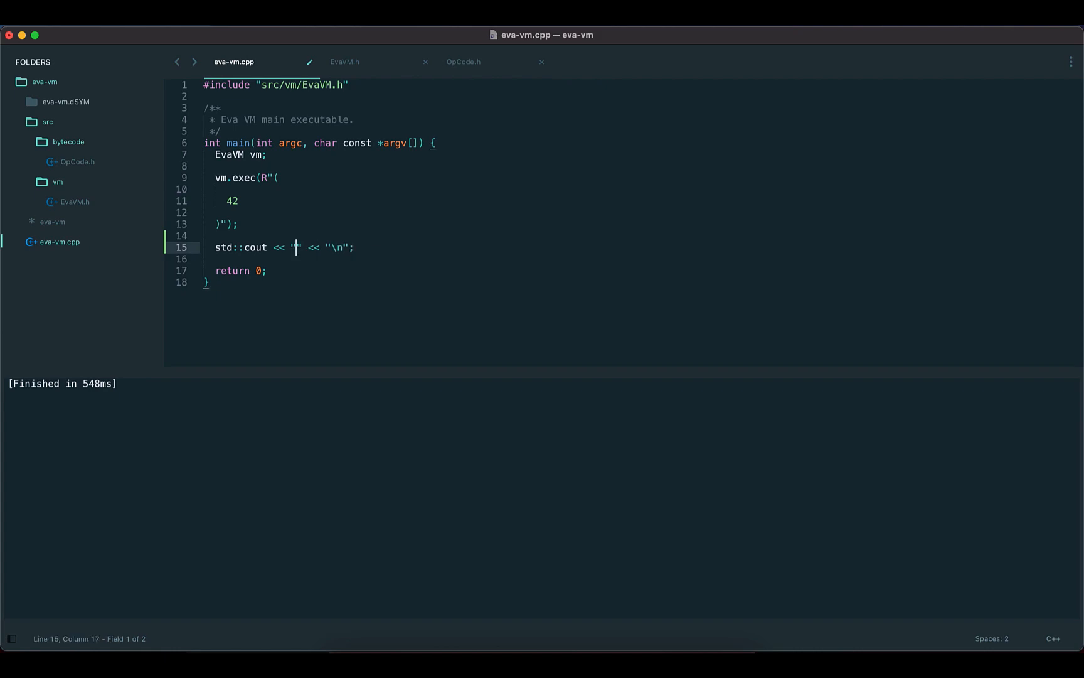
type("All done!")
type("#include <iostream>")
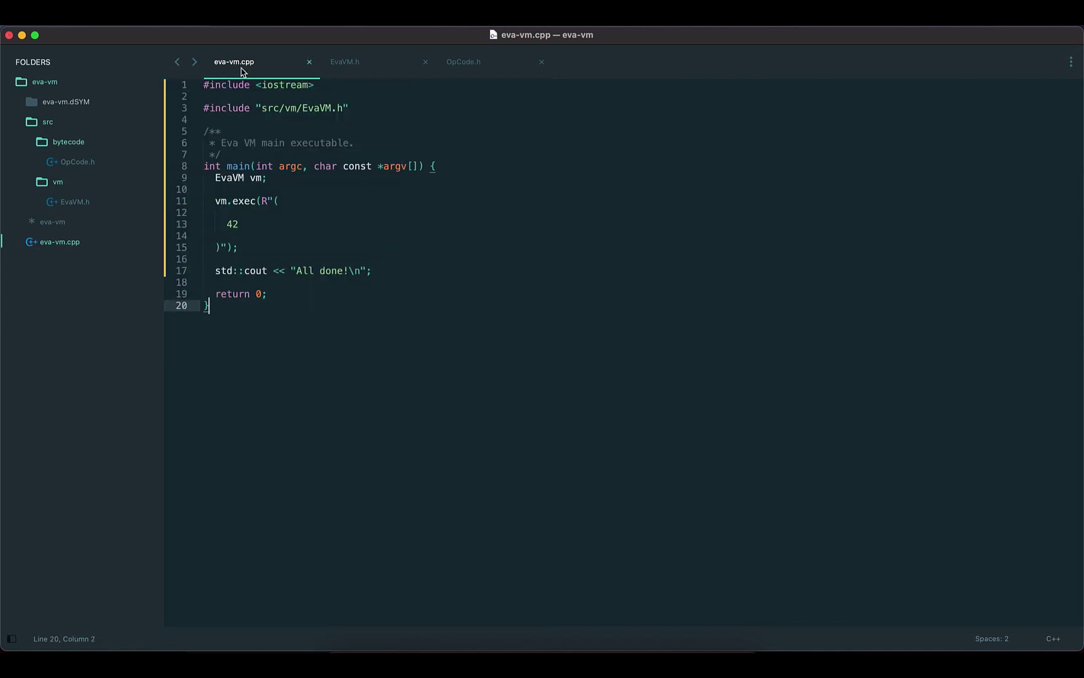
- In EvaVM.h add a default case that DIEs with "Unknown opcode: " and the hex opcode
left_click(344, 57)
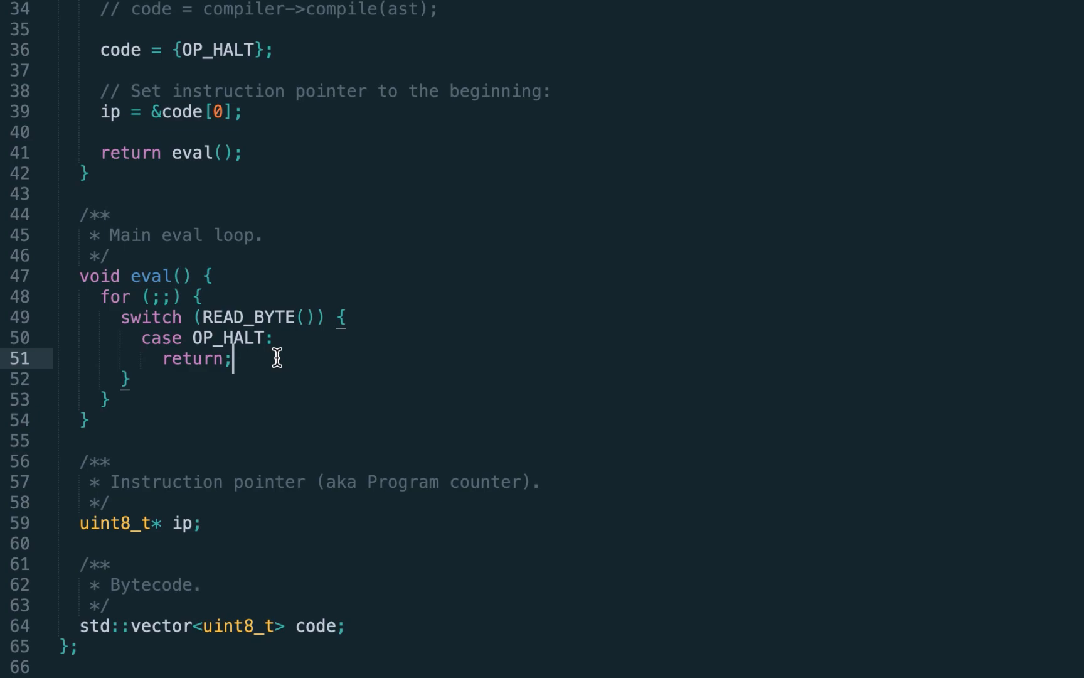
type("default:")
type("DIE <<")
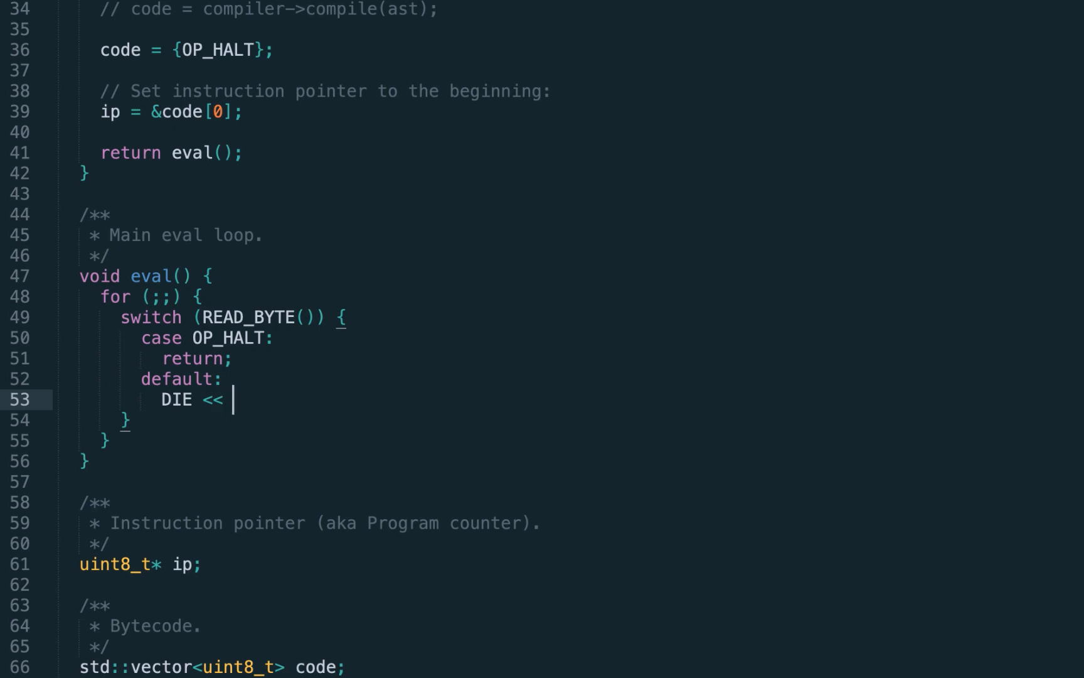
type("\"Unknown opcode: \" << std::hex << opcode;")
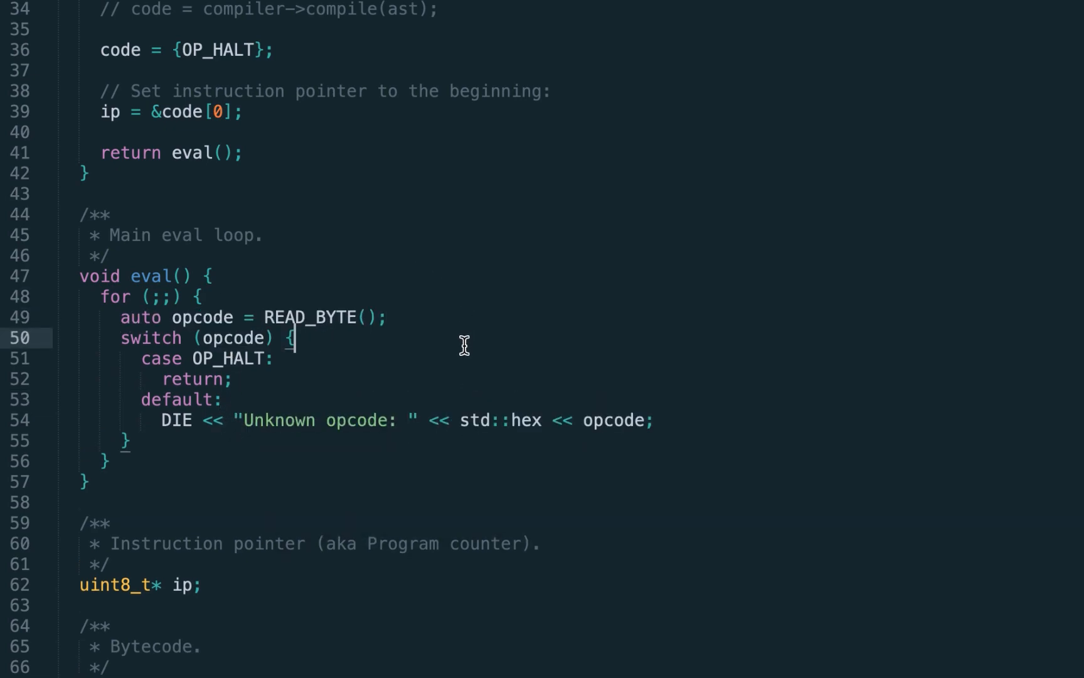
mouse_move(180, 418)
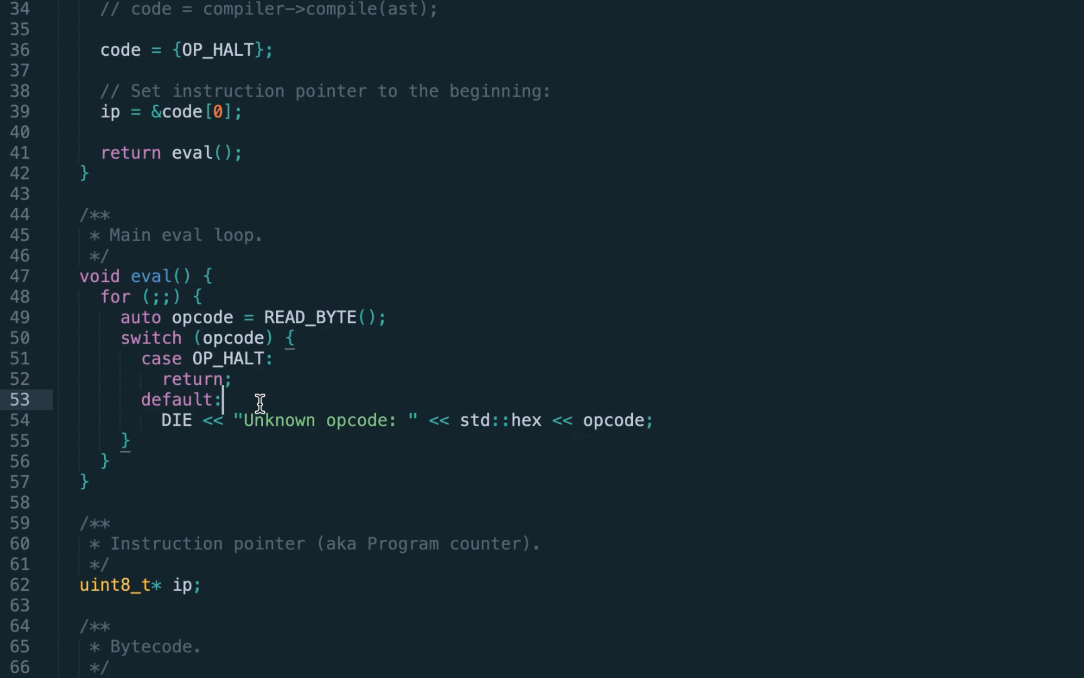
- Save a new file as Logger.h in src and bring it up for editing
key("cmd+s")
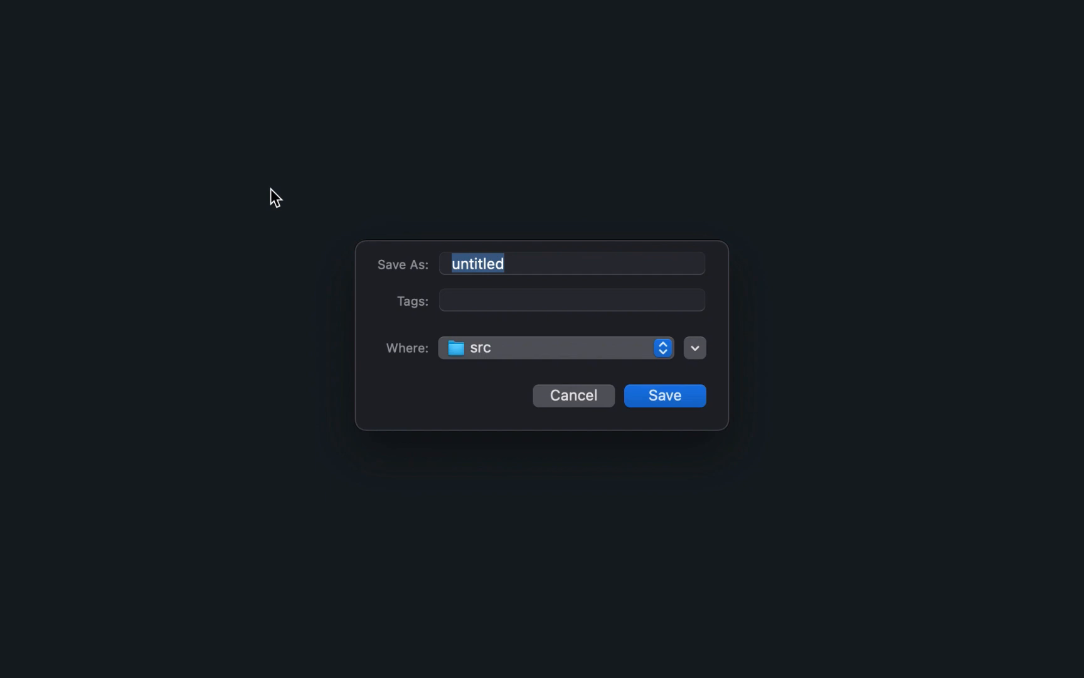
type("Logger")
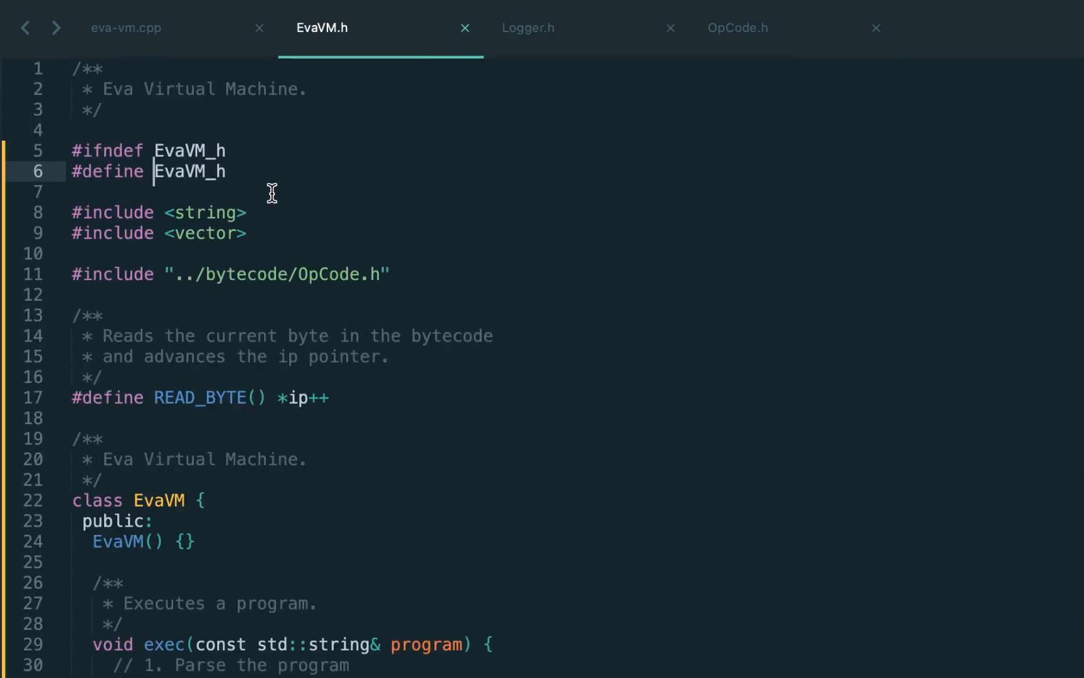
left_click(527, 27)
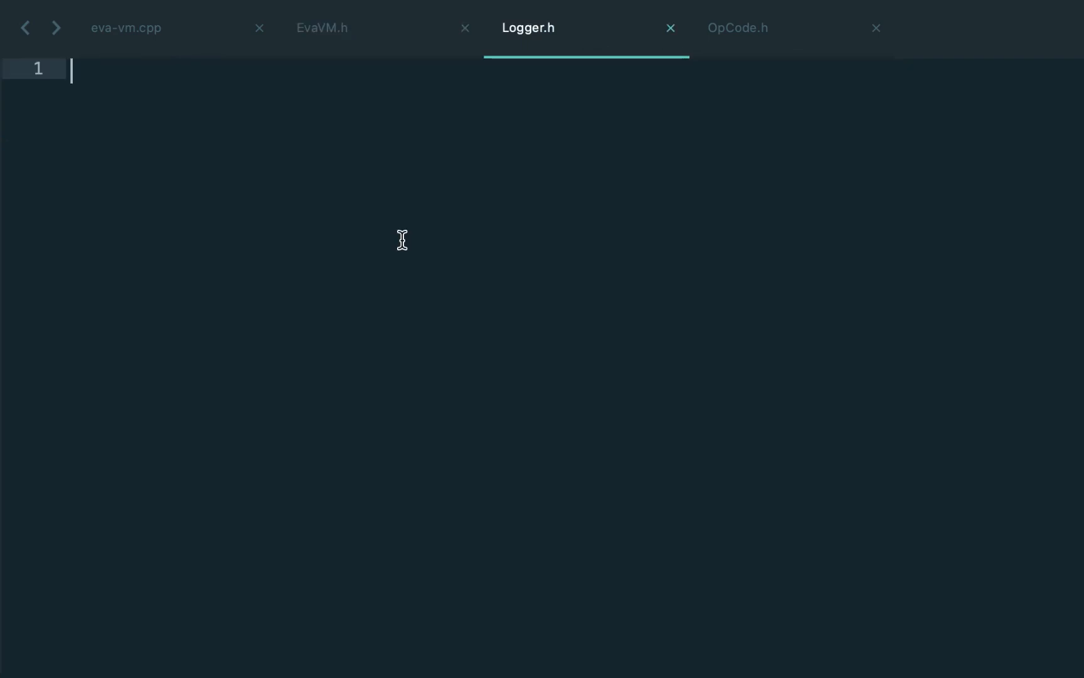
- Write the Logger_h header guard, the ErrorLogMessage ostringstream class and #define DIE ErrorLogMessage()
type("/**\\n * Logger and error reporter.\\n */\\n\\n#ifndef Logger_h\\n#define Logger_h\\n\\n#endif")
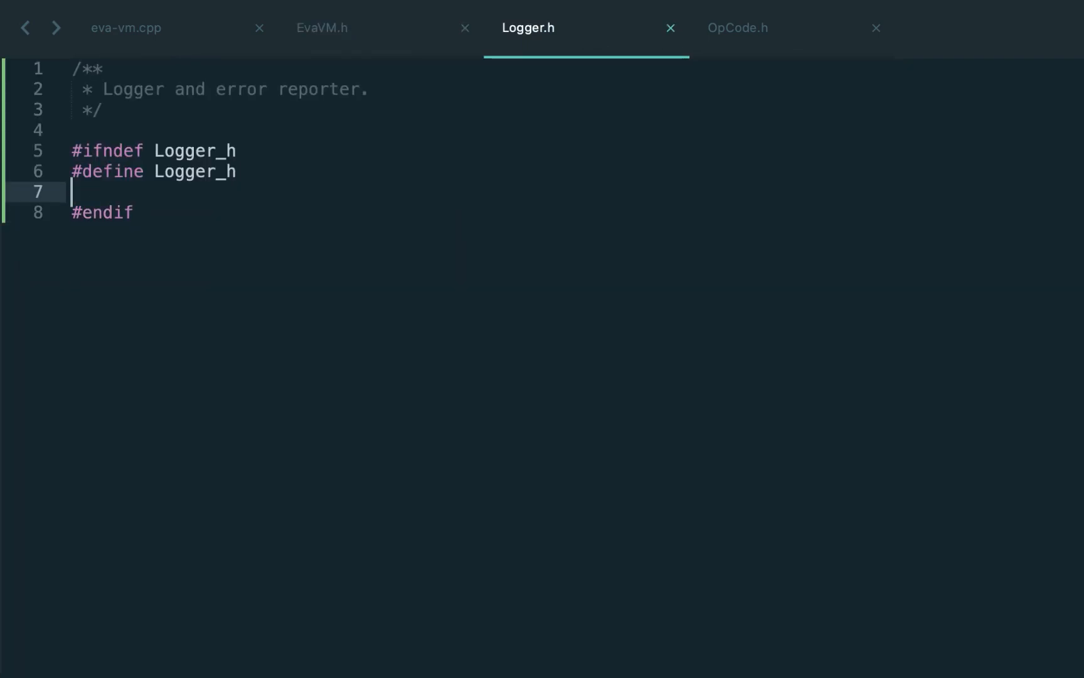
type("class ErrorLogMessage : public std::basic_ostringstream<char> {")
type("fprintf(stderr, \"Fatal error: %s\\n\", str().c_str());")
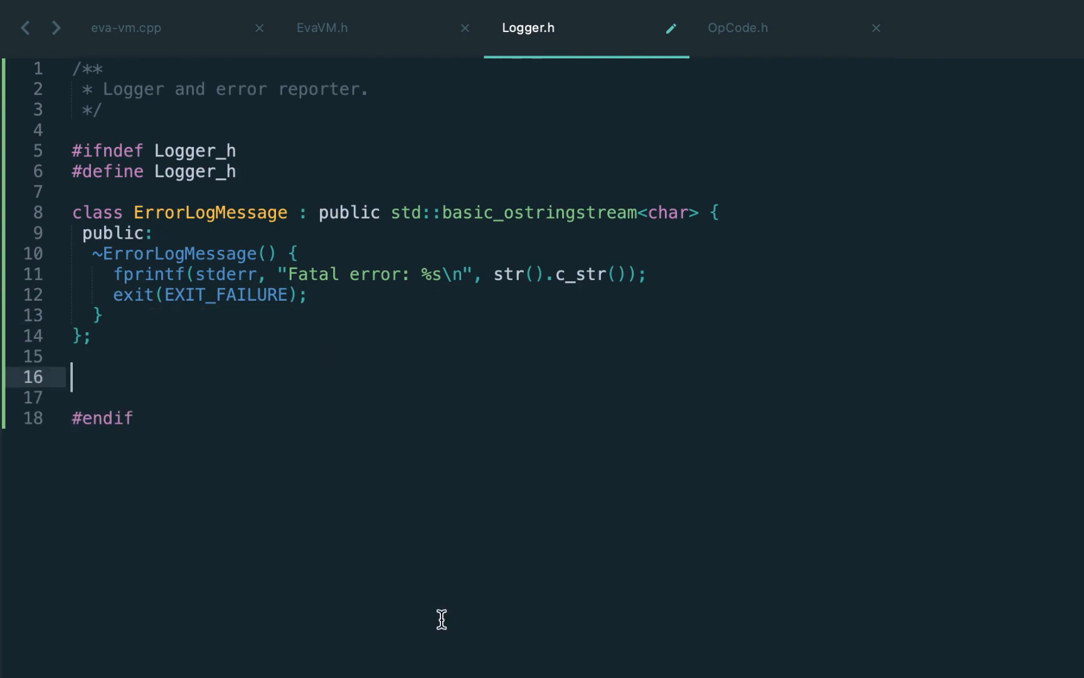
type("#define DIE ErrorLogMessage()")
type("#include \".")
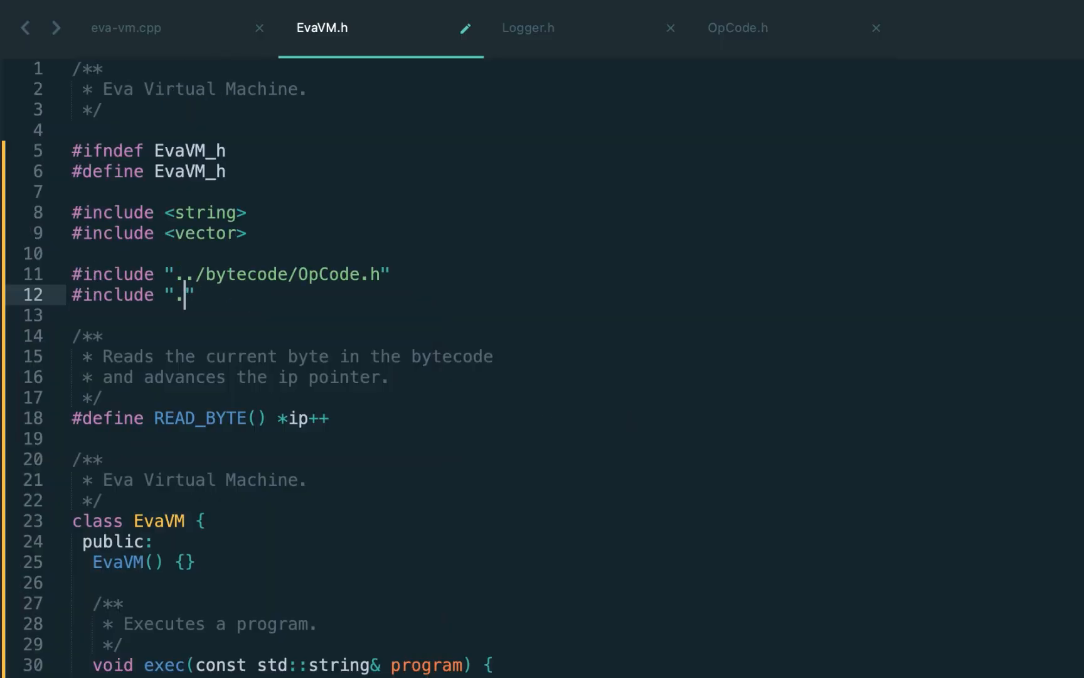
- Include "./Logger.h" from EvaVM.h and add #include <sstream> to Logger.h so the build succeeds
type("./Logger.h")
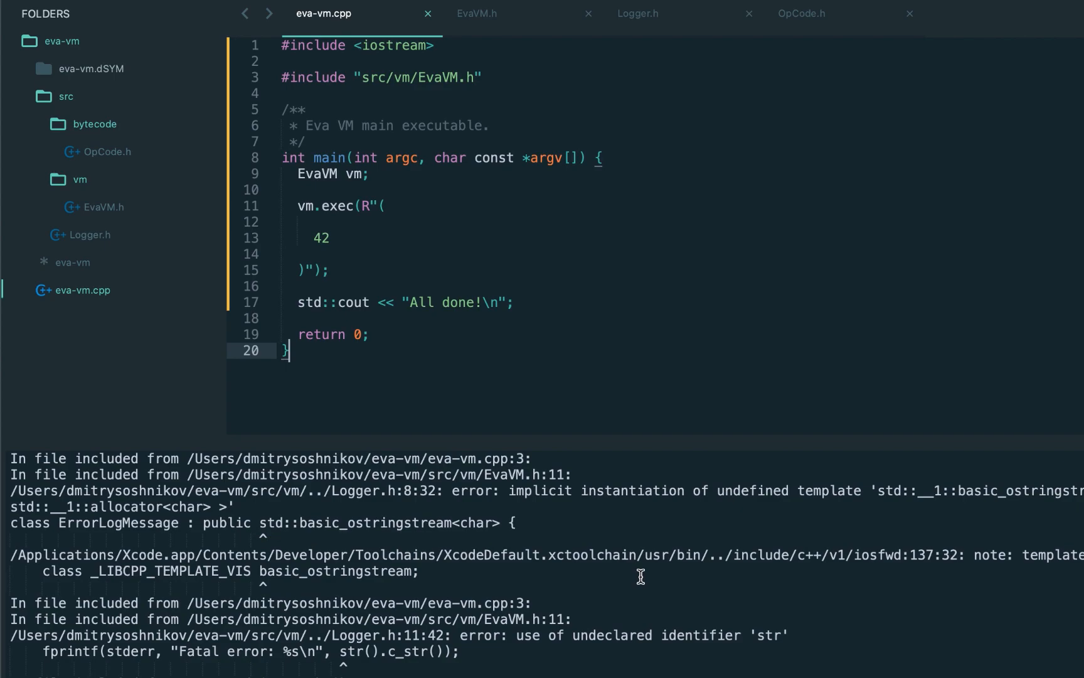
left_click(638, 14)
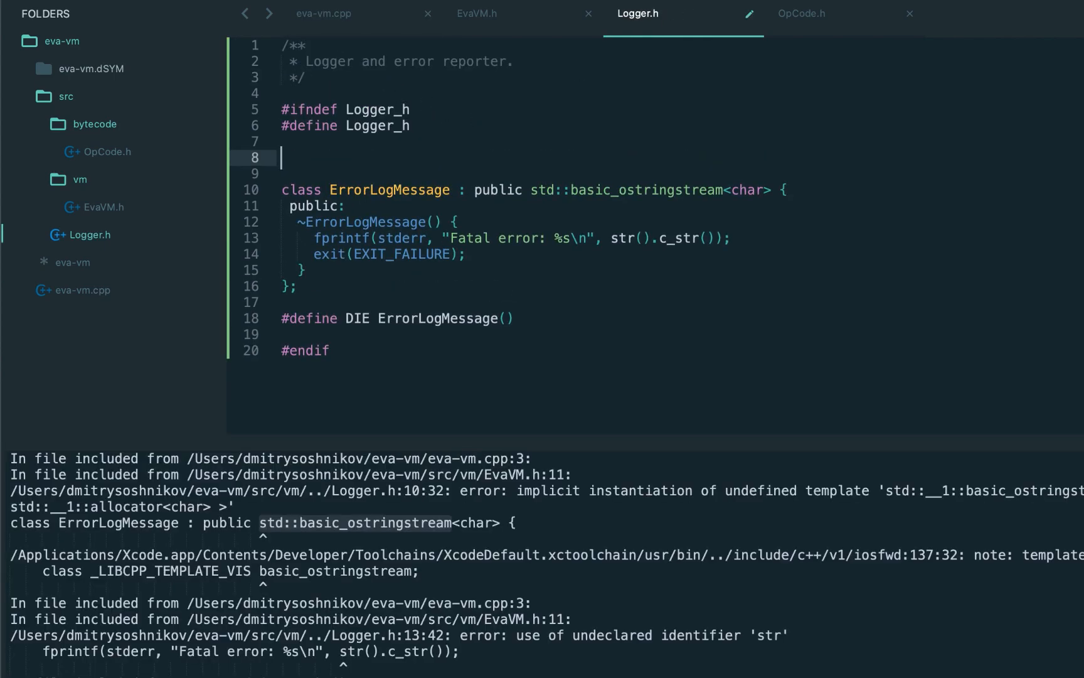
type("#include <sstream>")
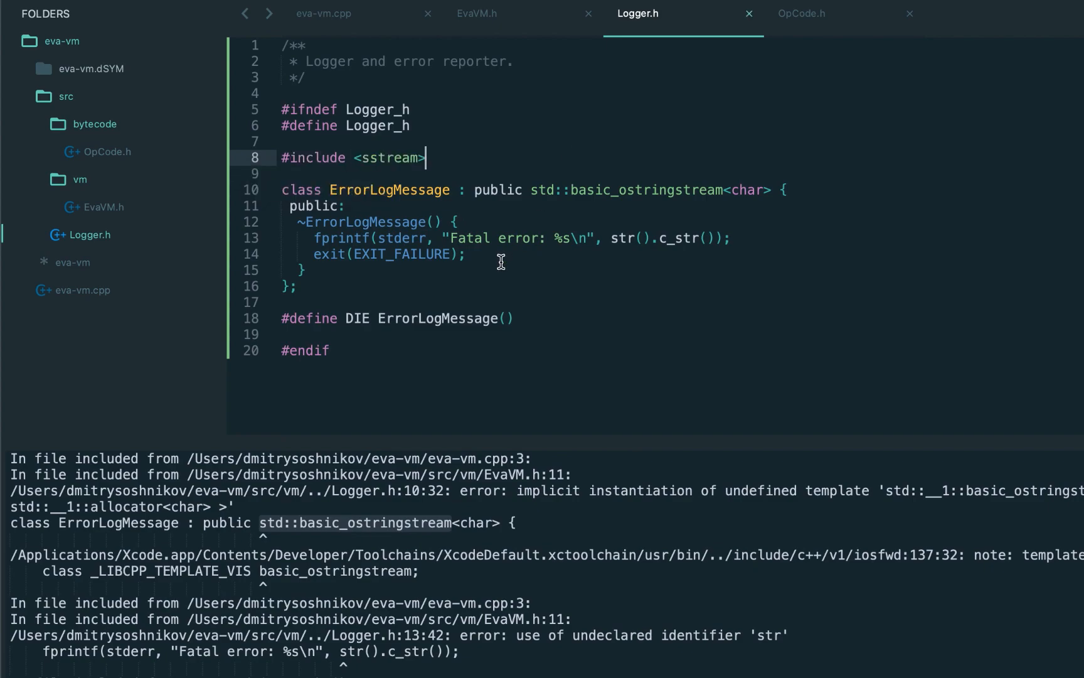
double_click(645, 191)
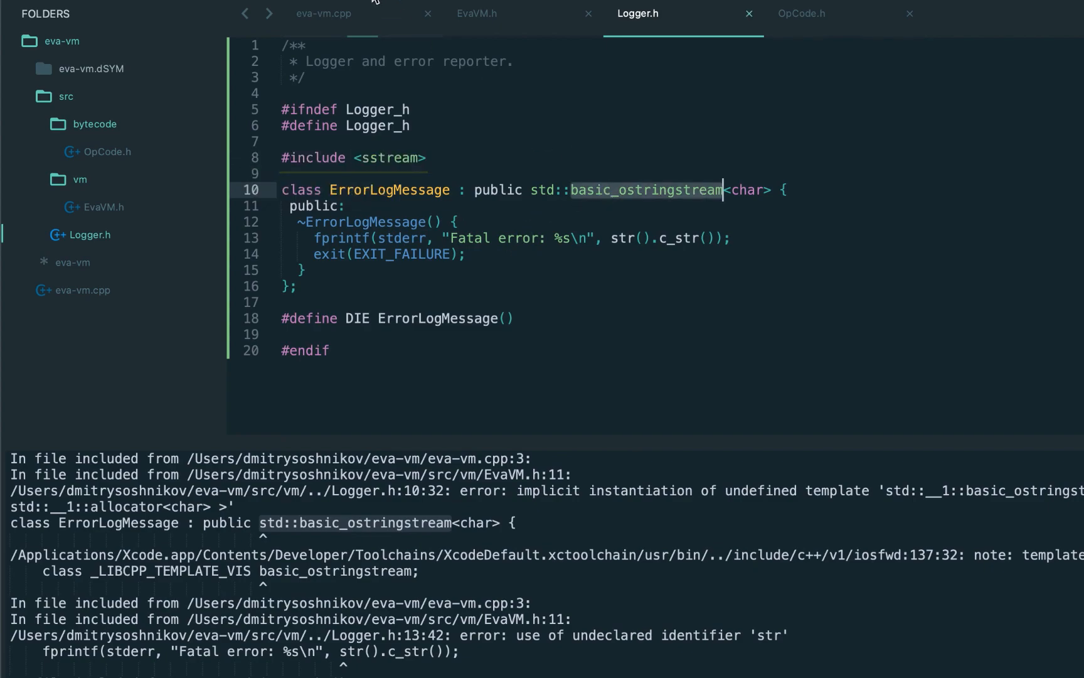
left_click(327, 14)
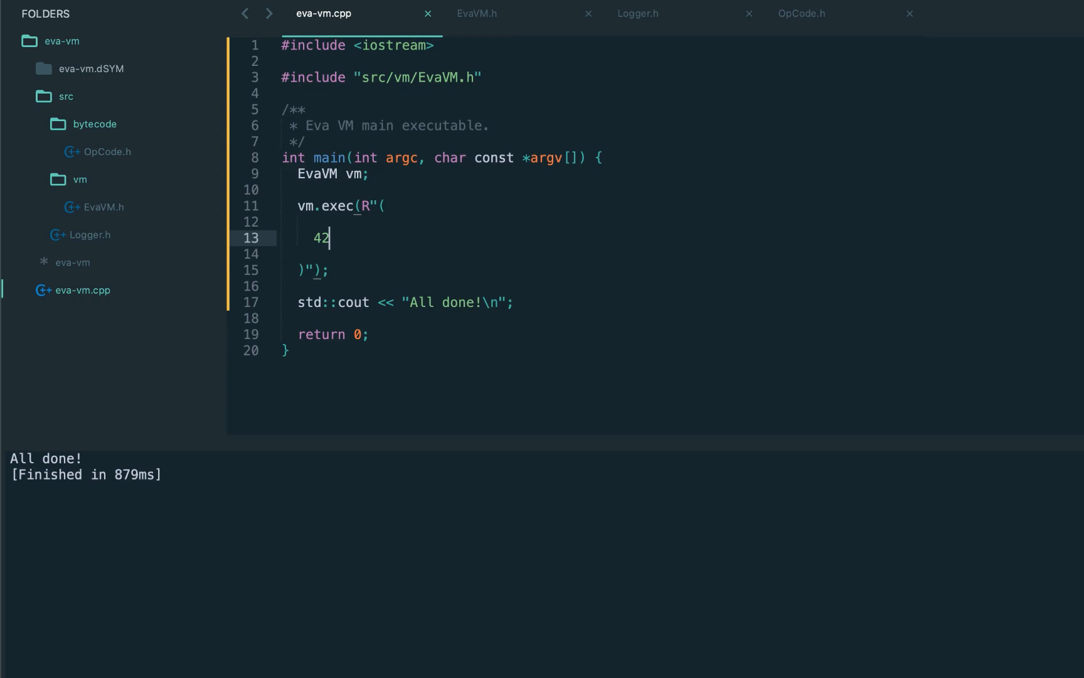
- Set the test bytecode to 1 and run to see the fatal Unknown opcode: 0x01 error
left_click(477, 13)
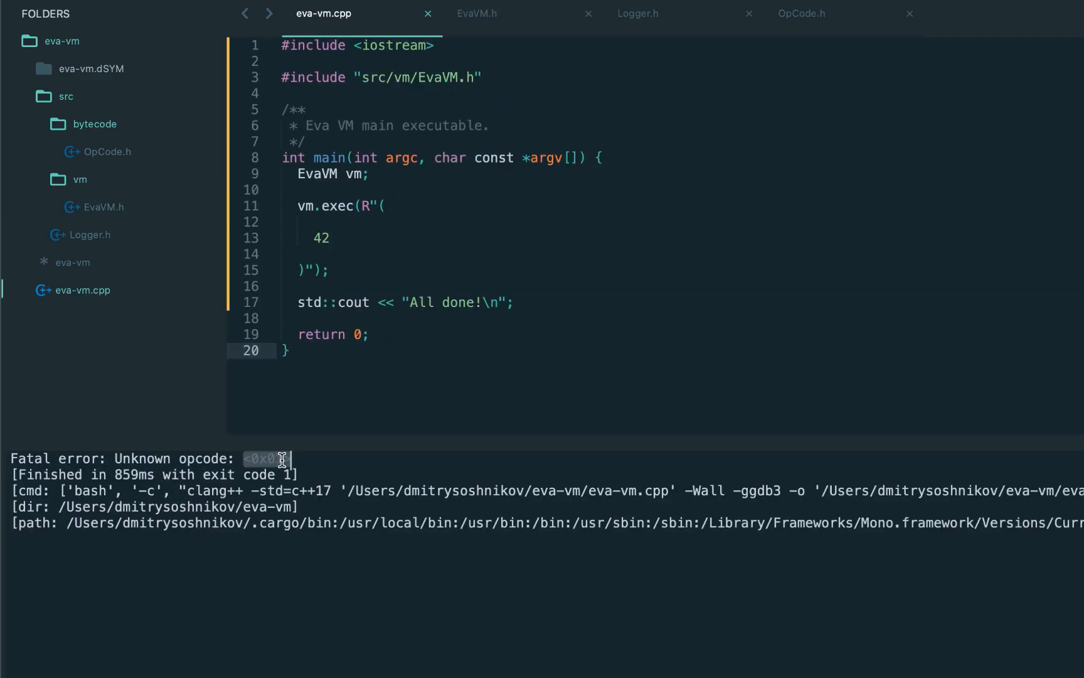
left_click(476, 14)
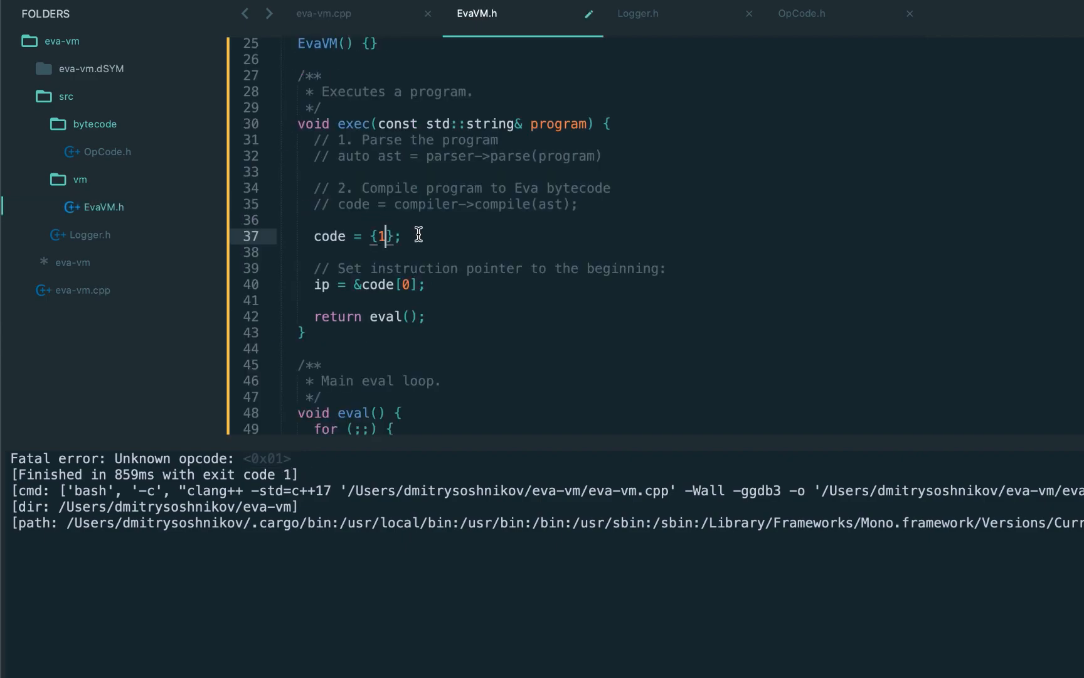
left_click(334, 14)
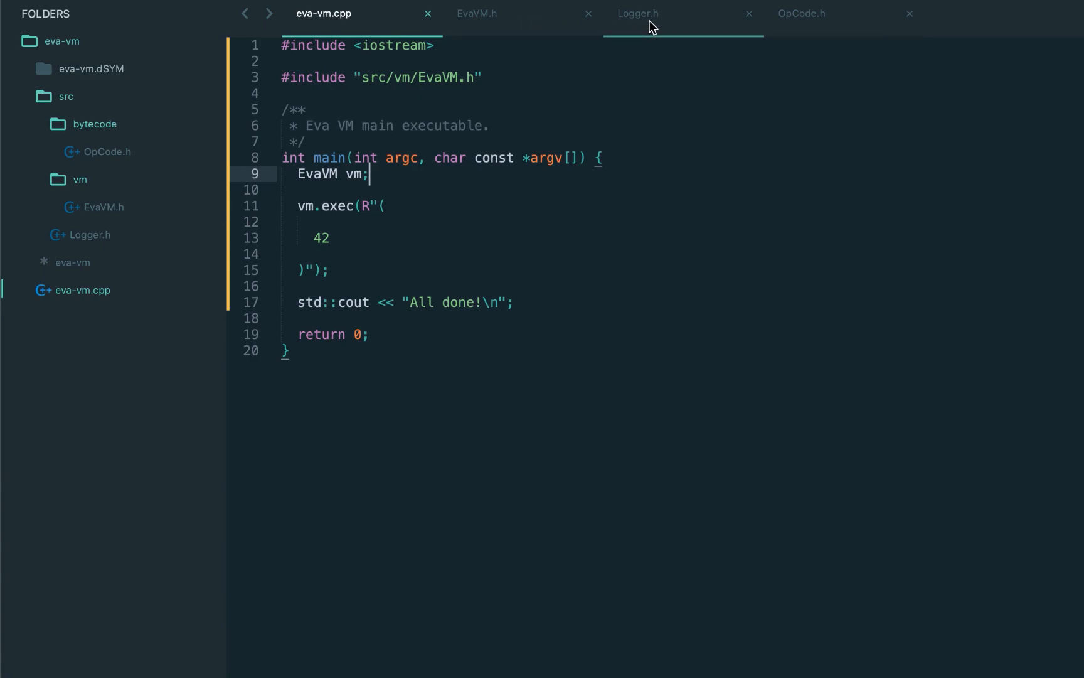
- Define log(value) in Logger.h as std::cout << #value << " = " << (value) << "\n"
left_click(636, 14)
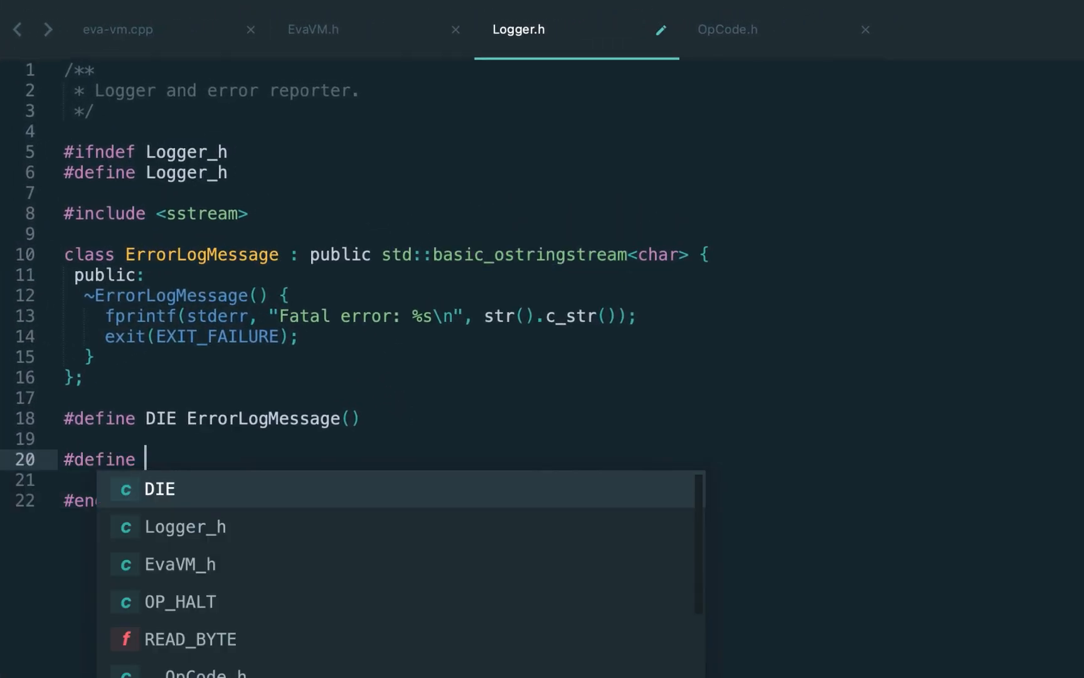
type("log(value) std::cout <<")
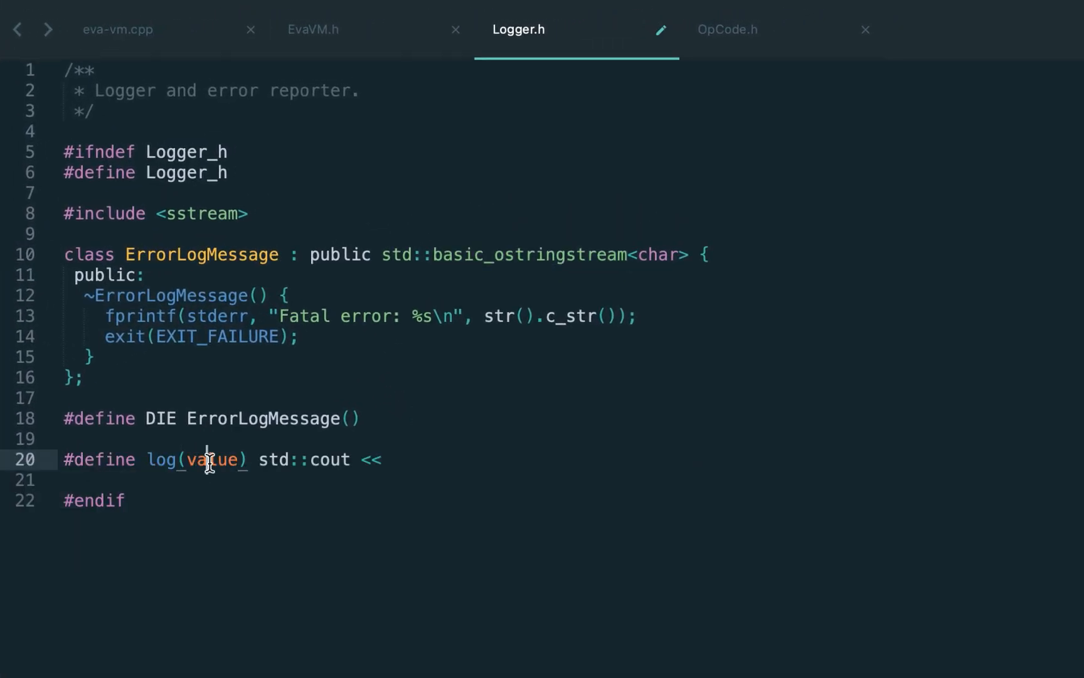
type("#value << \"")
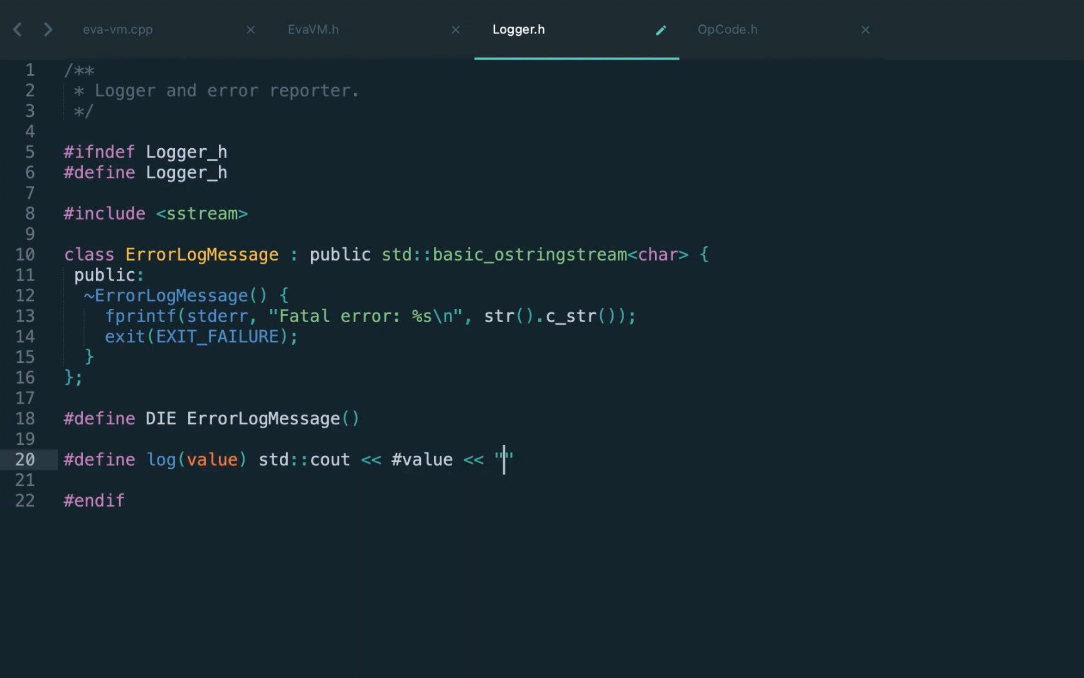
type("=")
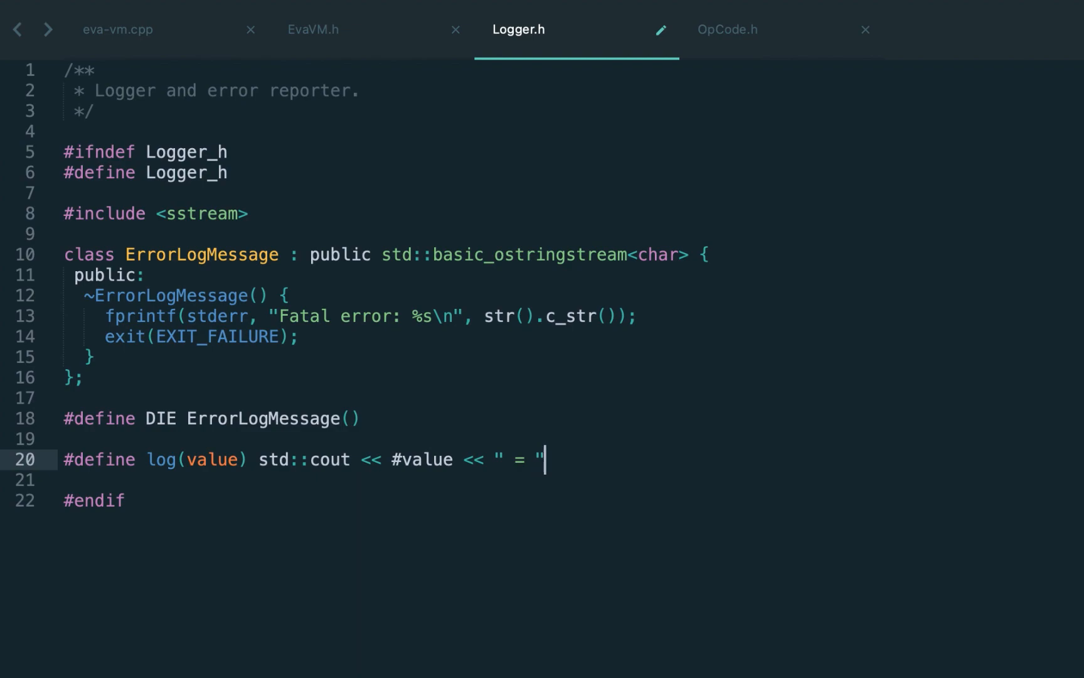
type("<< (value) <<")
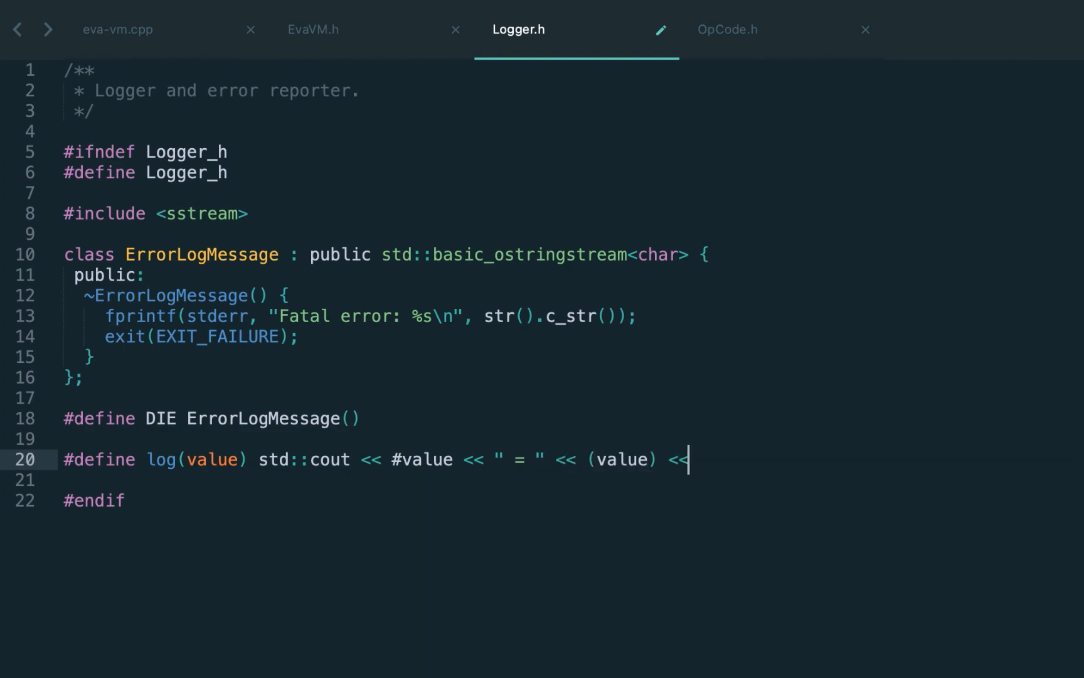
type("\"\\n\"")
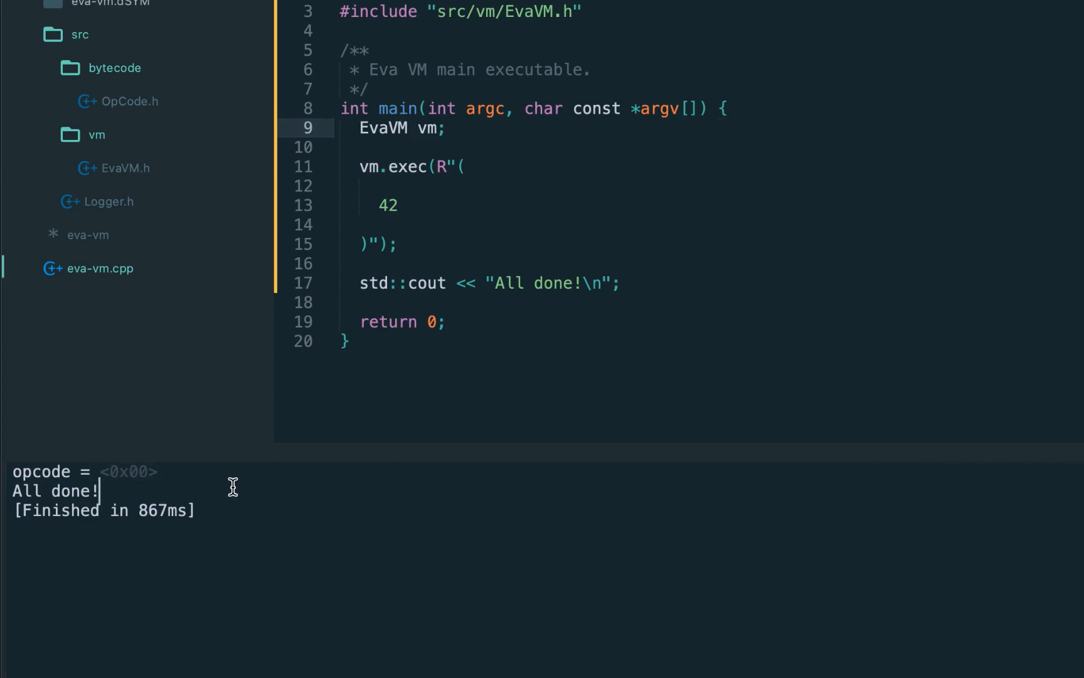
- Review the eval loop's unknown-opcode handling in EvaVM.h, then the DIE macro in Logger.h
left_click(123, 168)
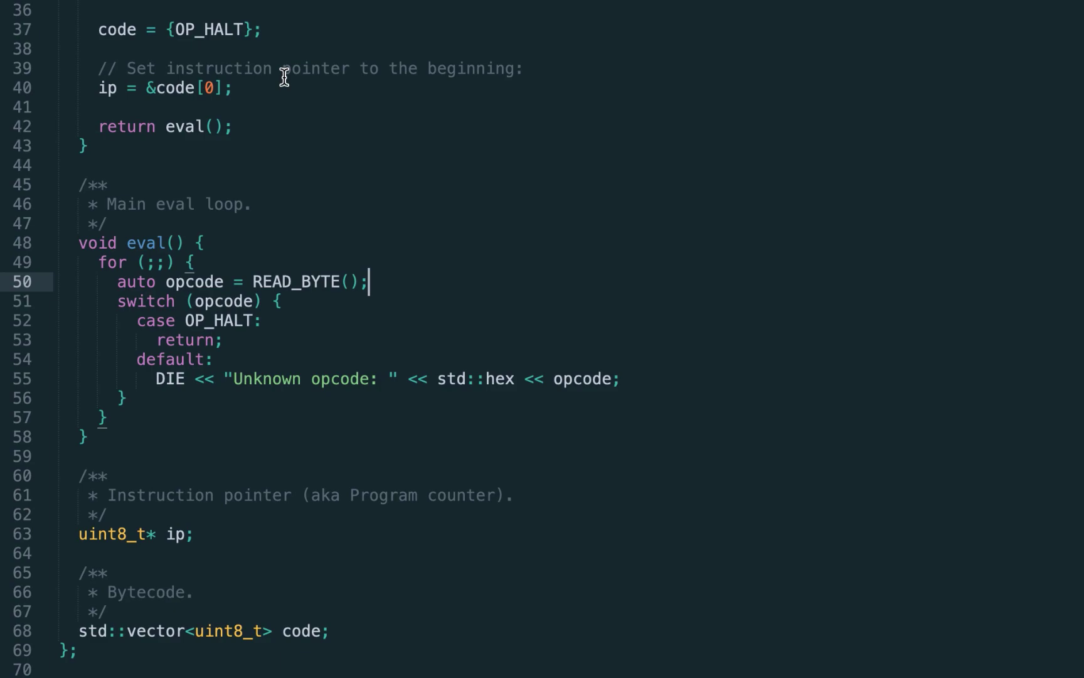
left_click(526, 27)
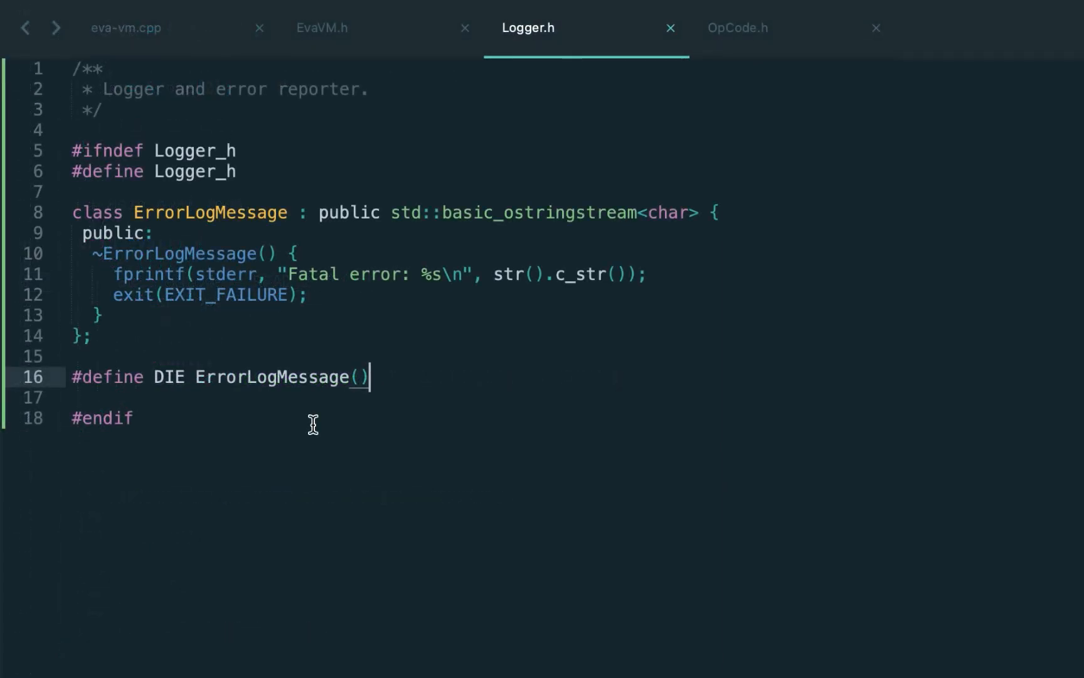